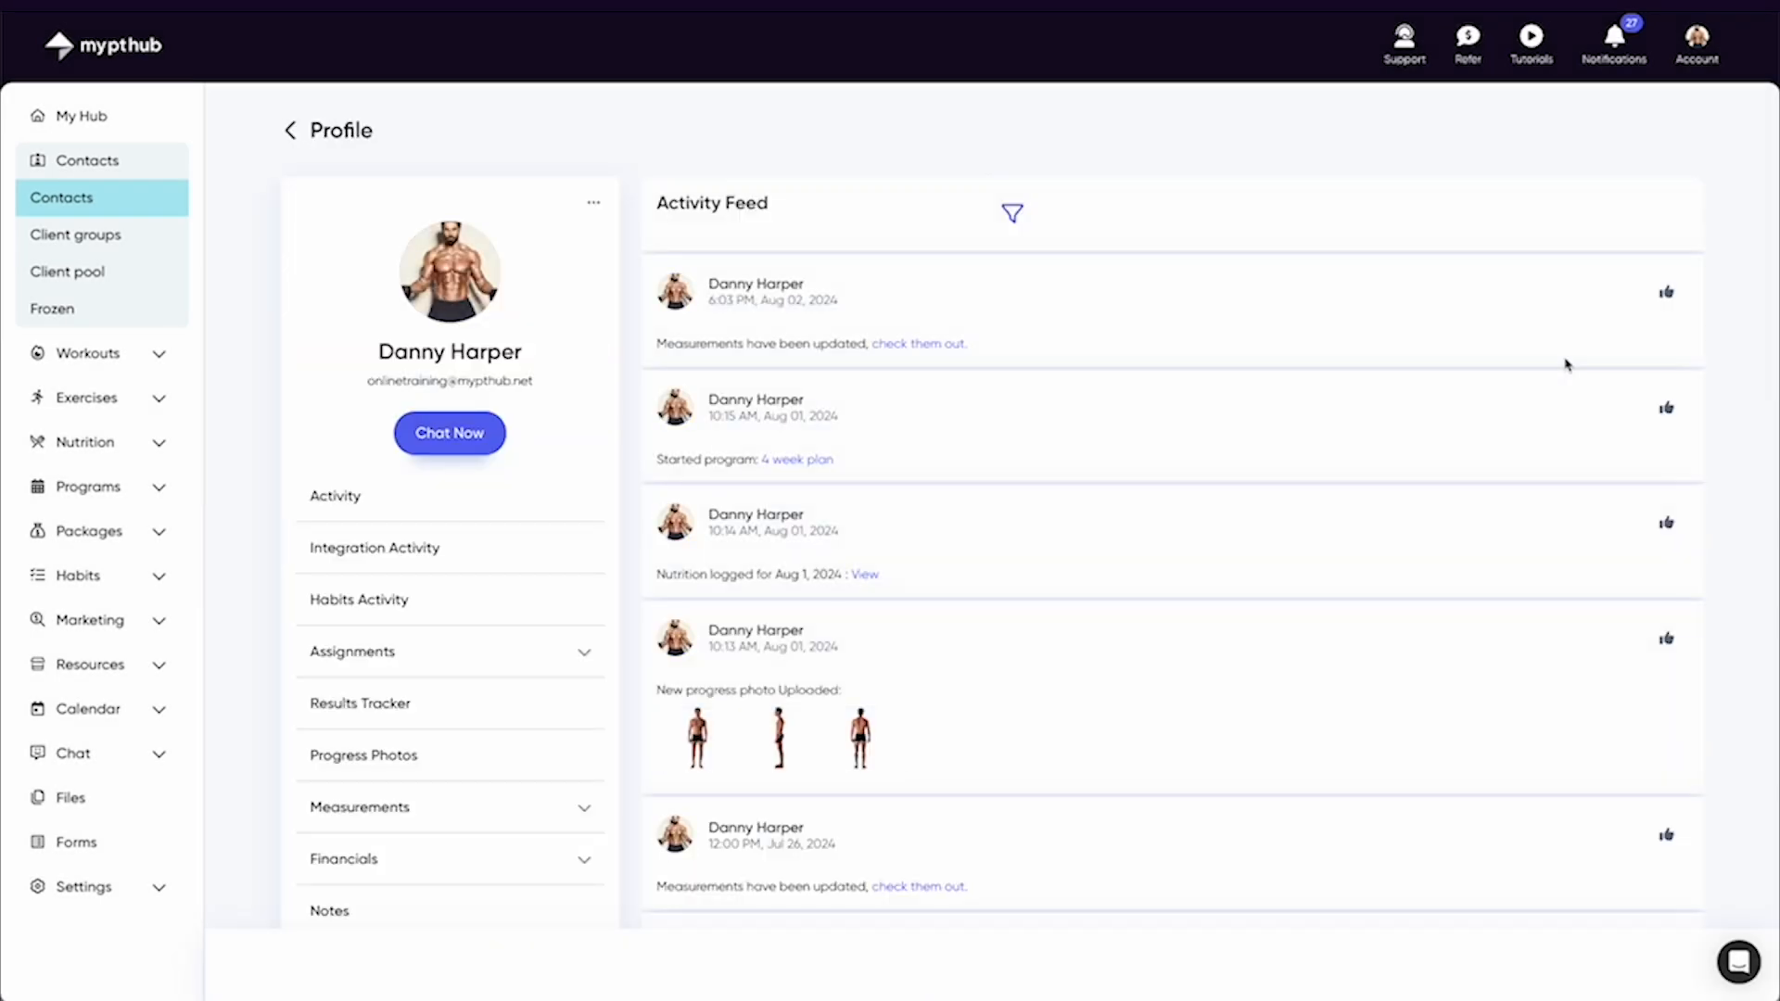
- Scroll down the Bodyweight Results Tracker to the table of recorded weights by date
scroll("down", 3)
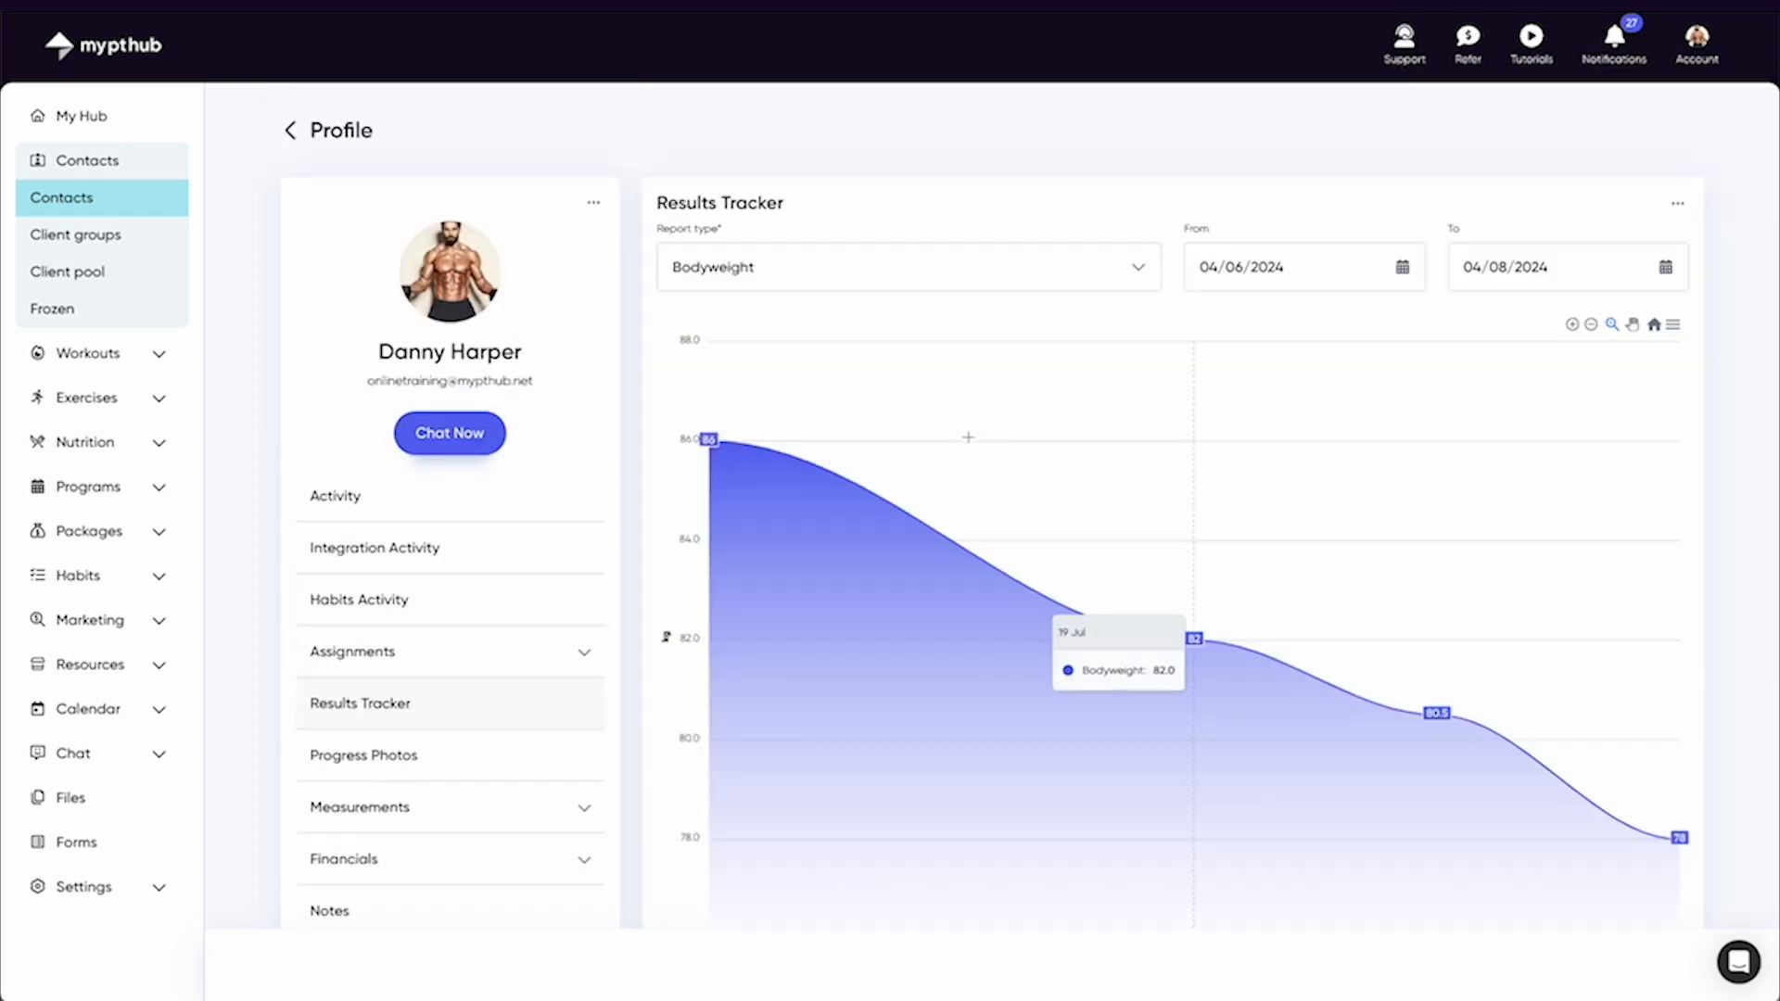
mouse_move(627, 624)
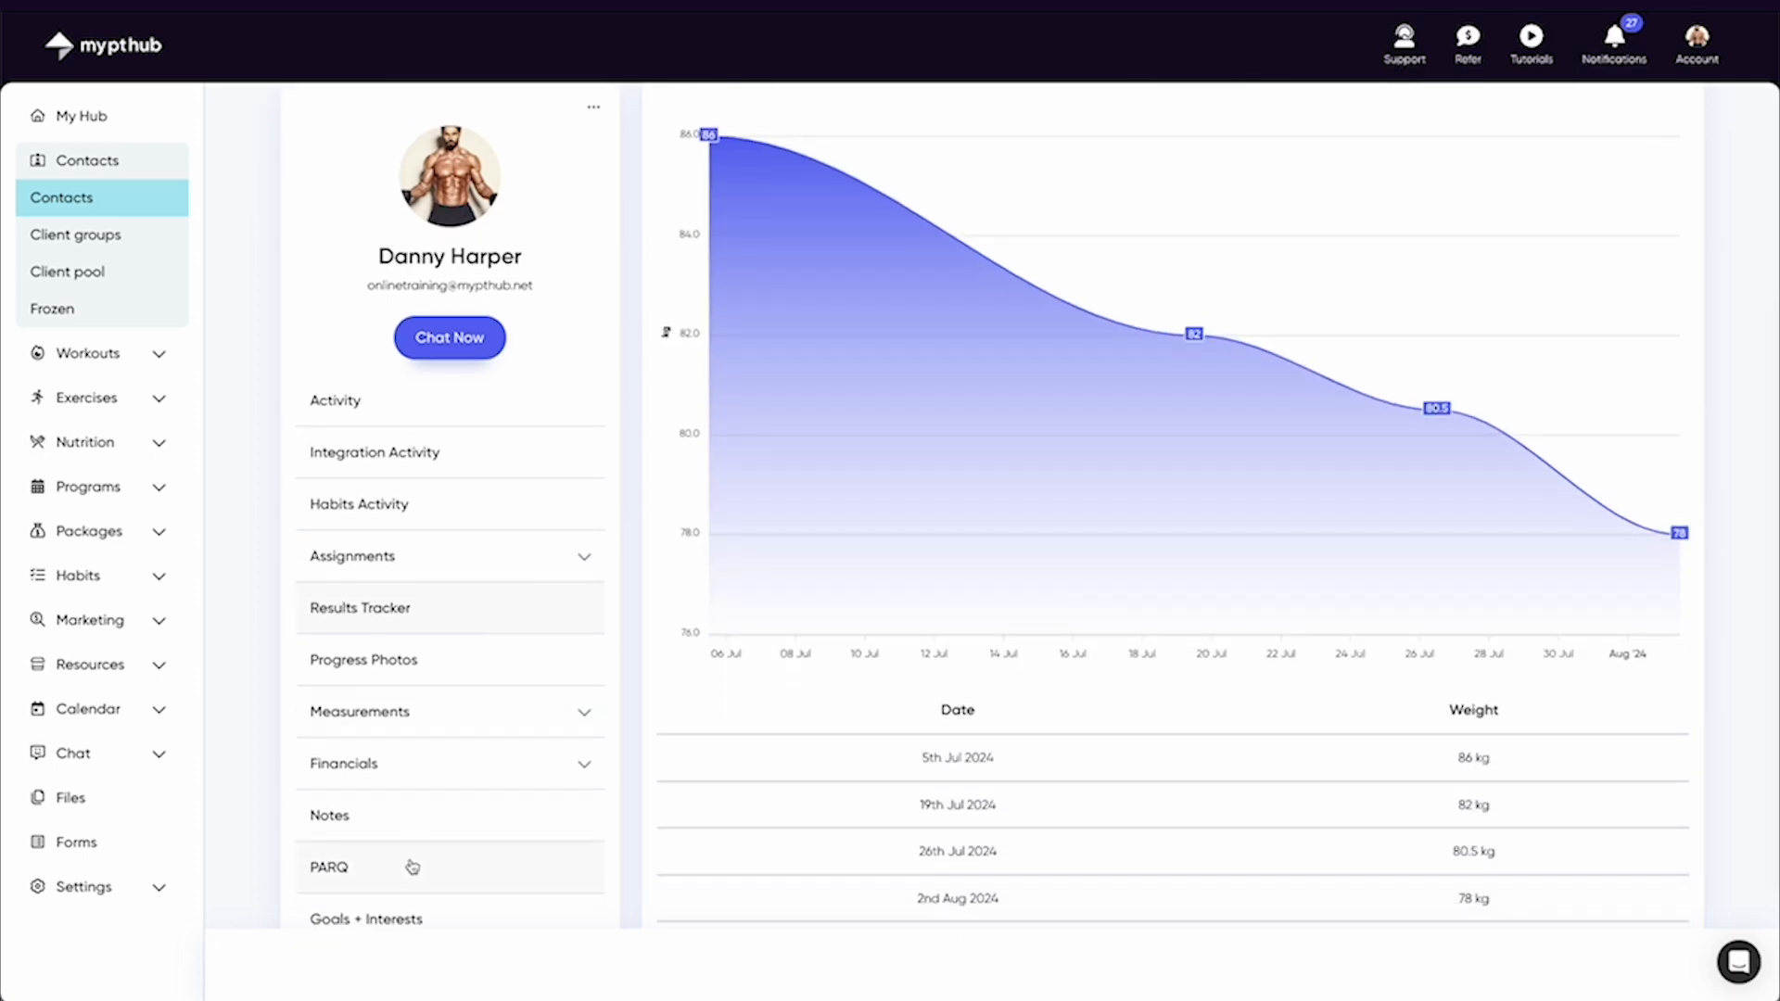
- View the client's PARQ questionnaire answers, then return to the Activity feed
left_click(329, 868)
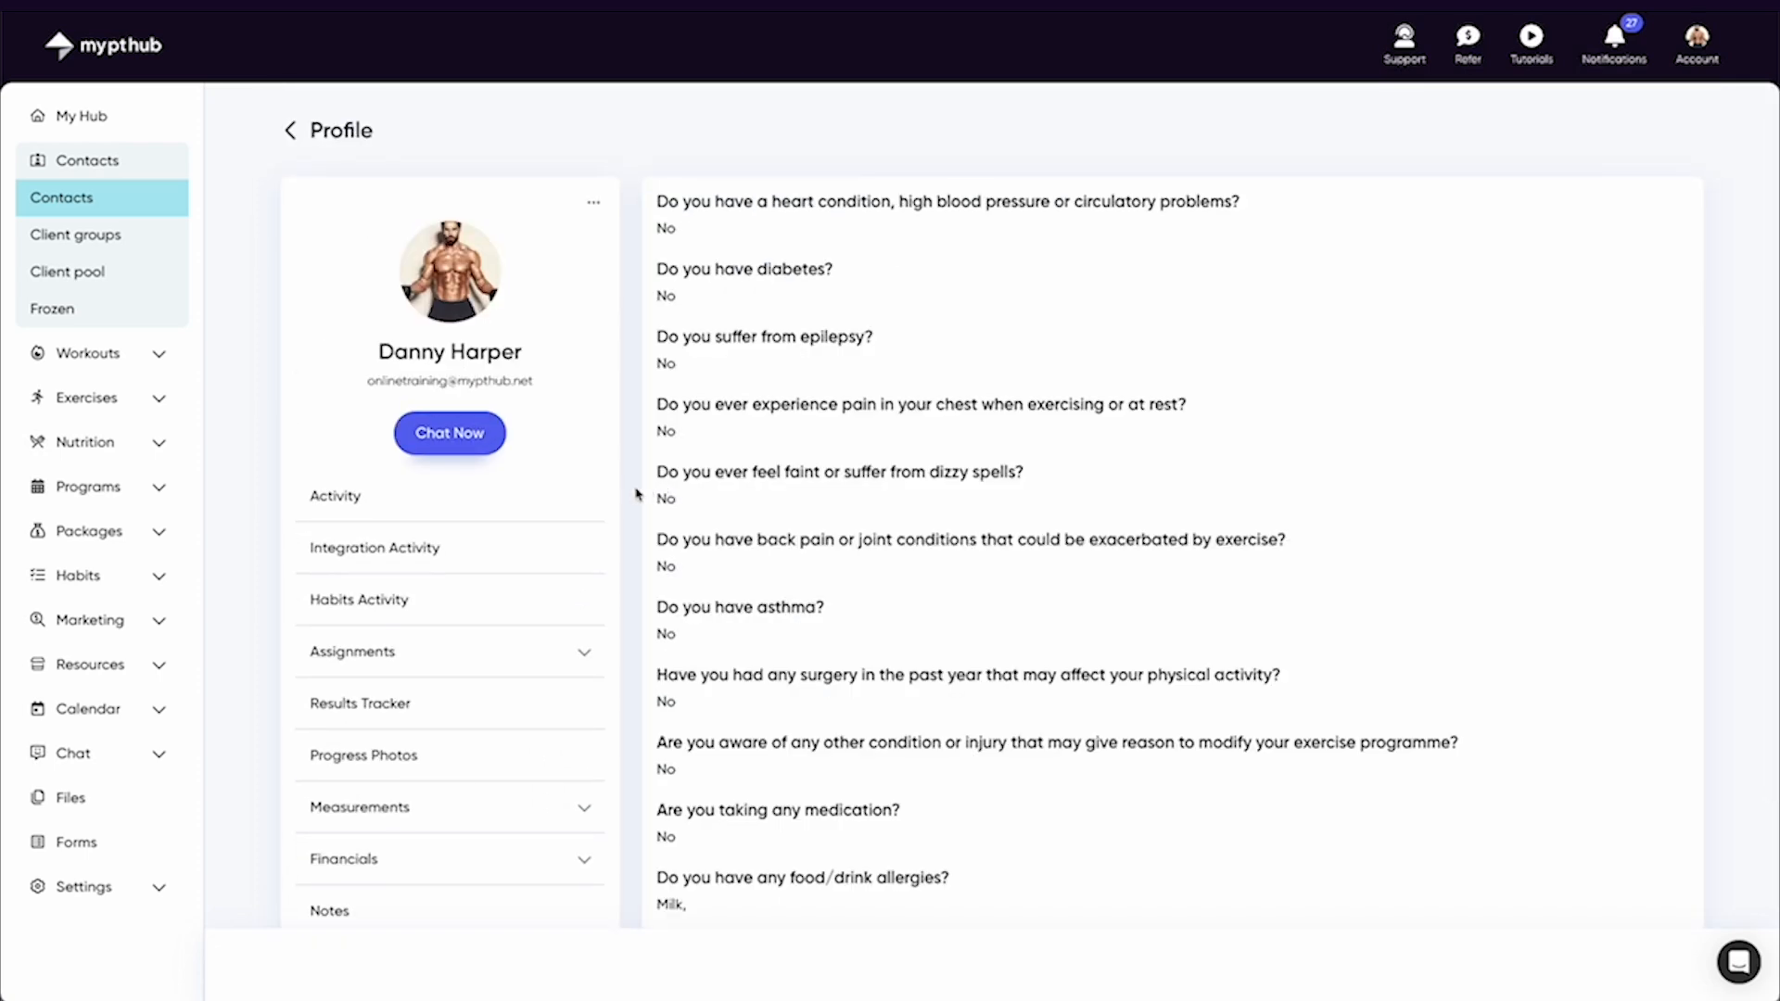
left_click(335, 496)
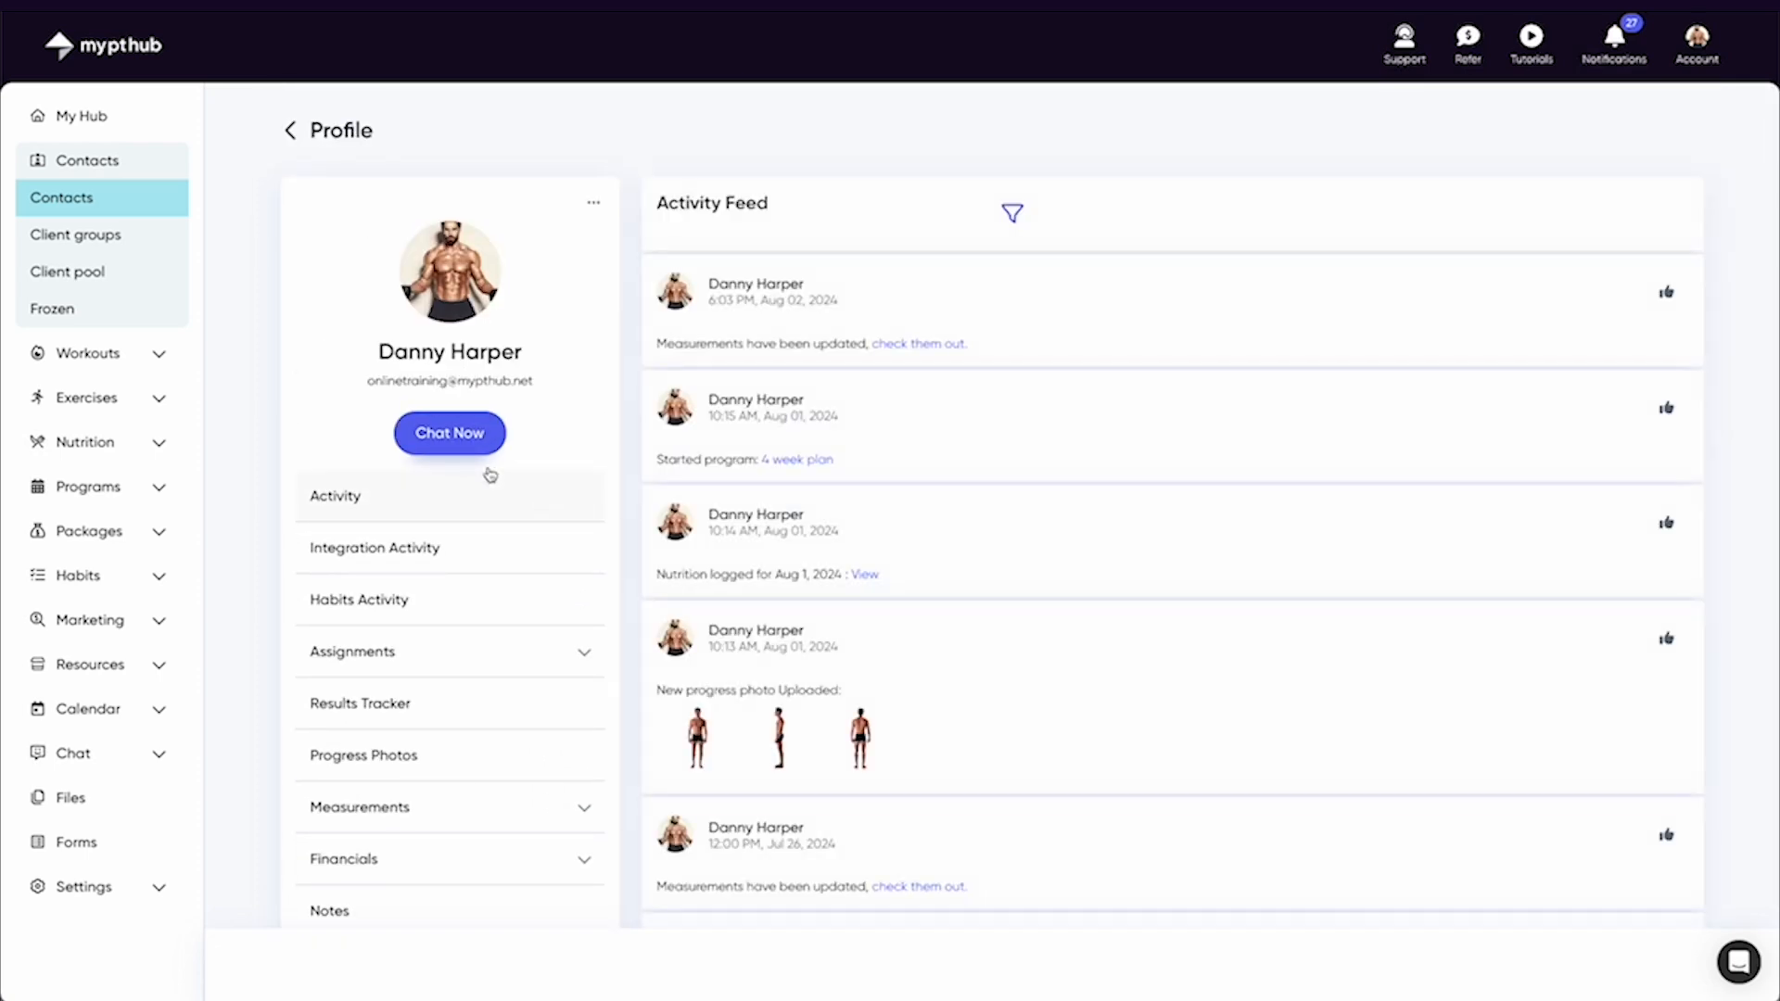
mouse_move(403, 452)
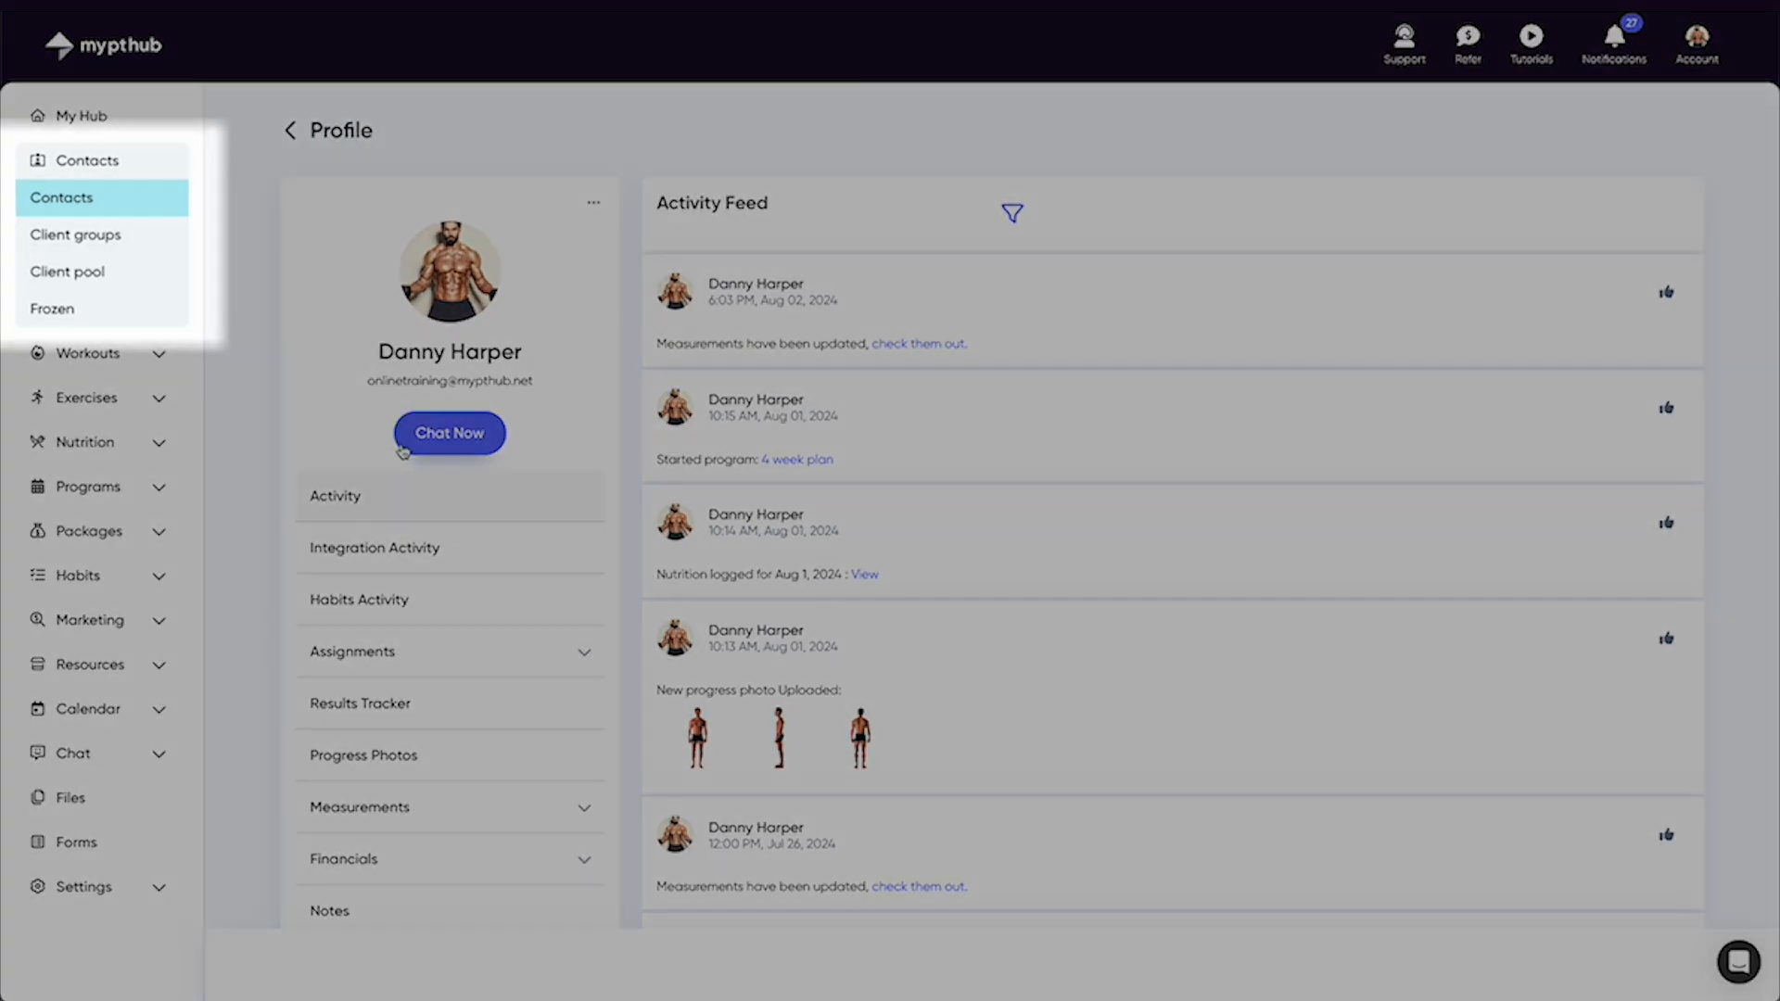
left_click(68, 271)
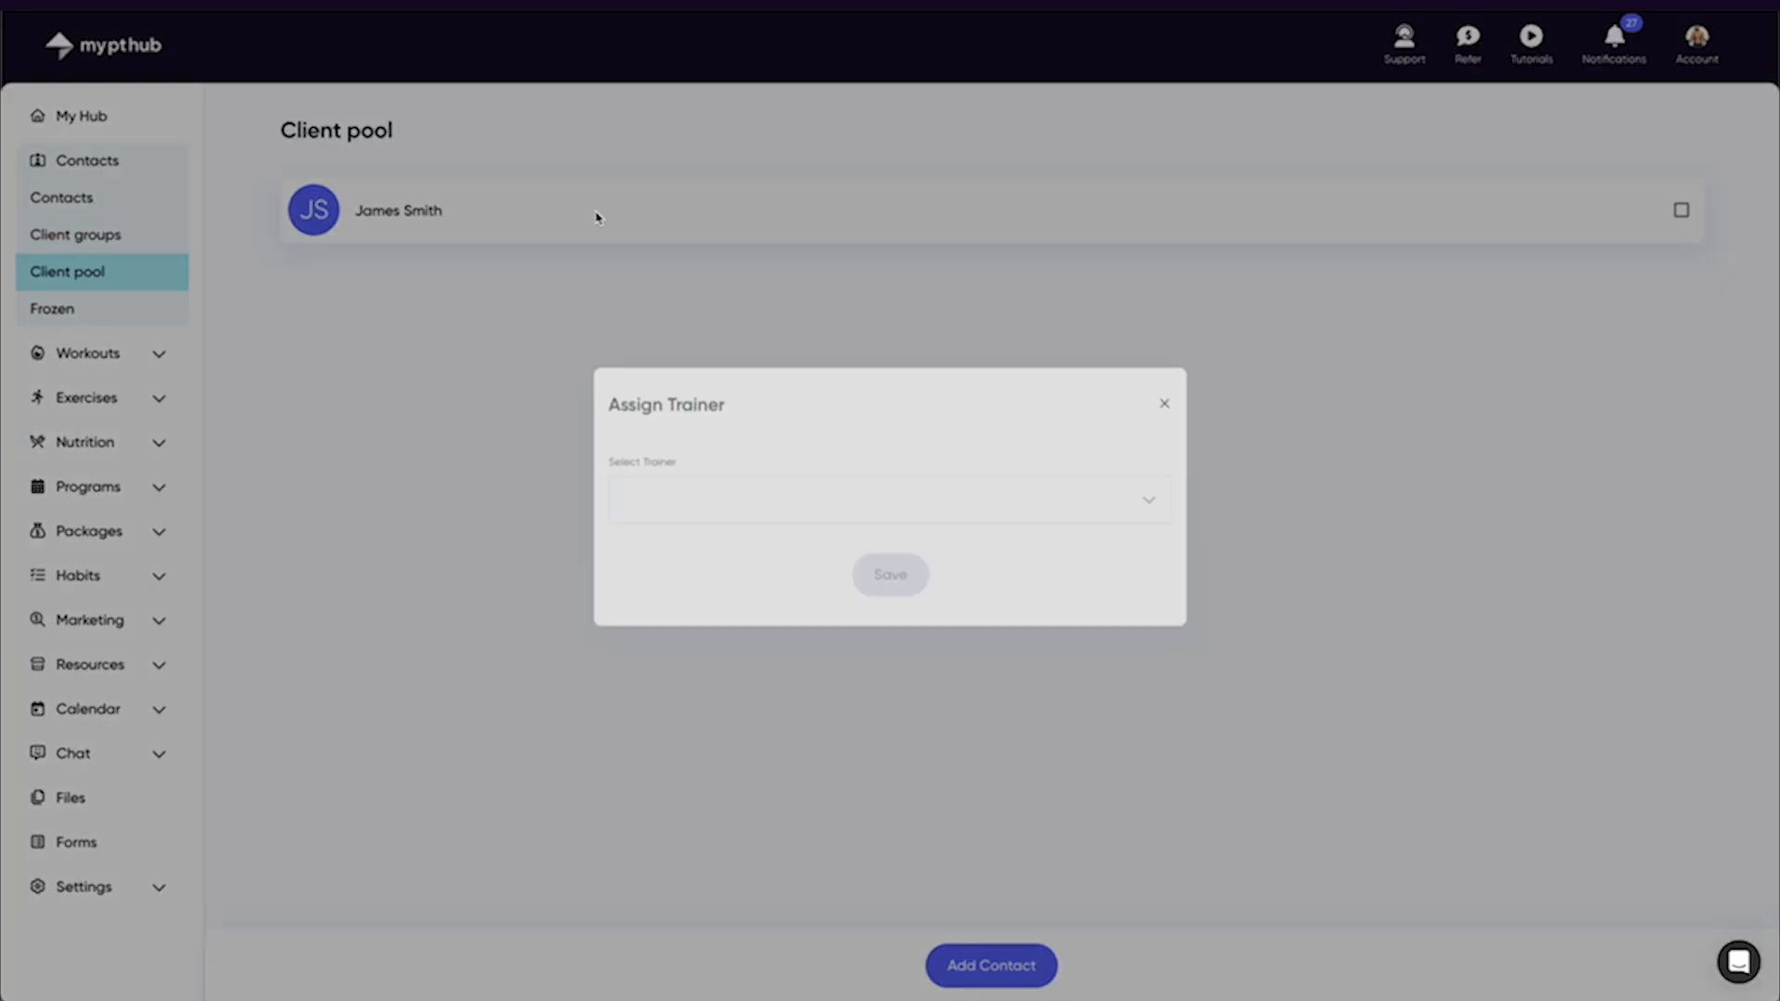
left_click(889, 508)
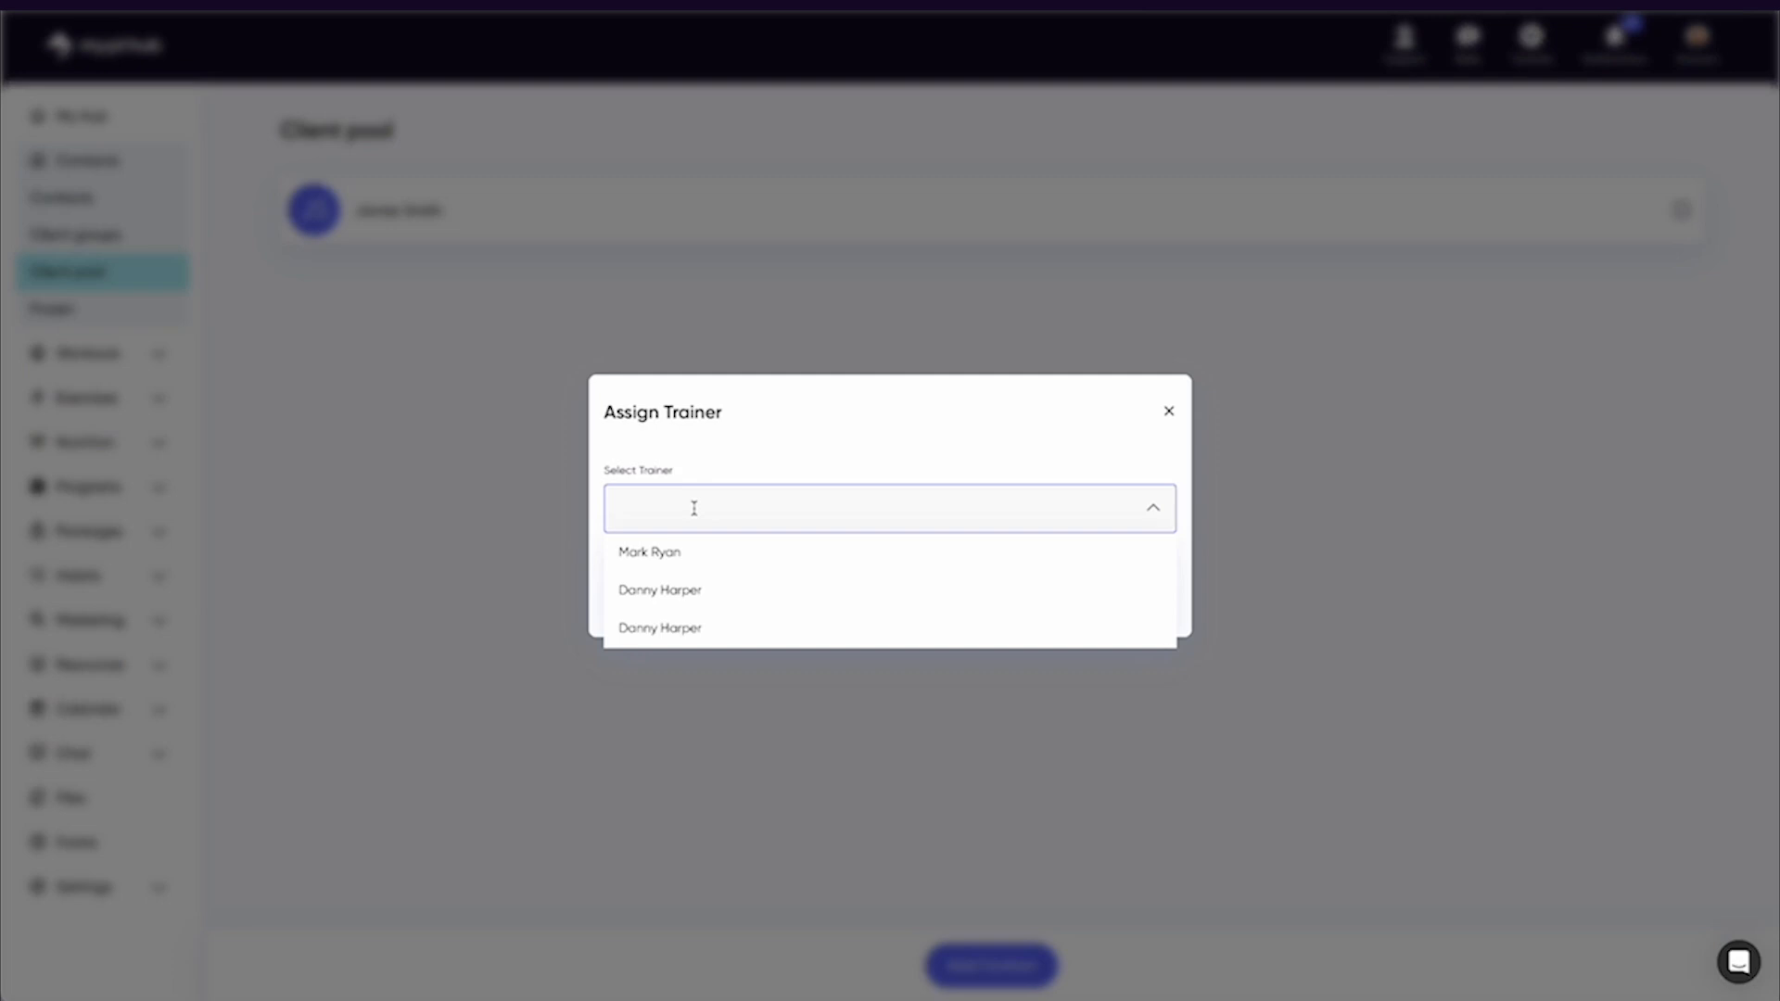
left_click(1168, 410)
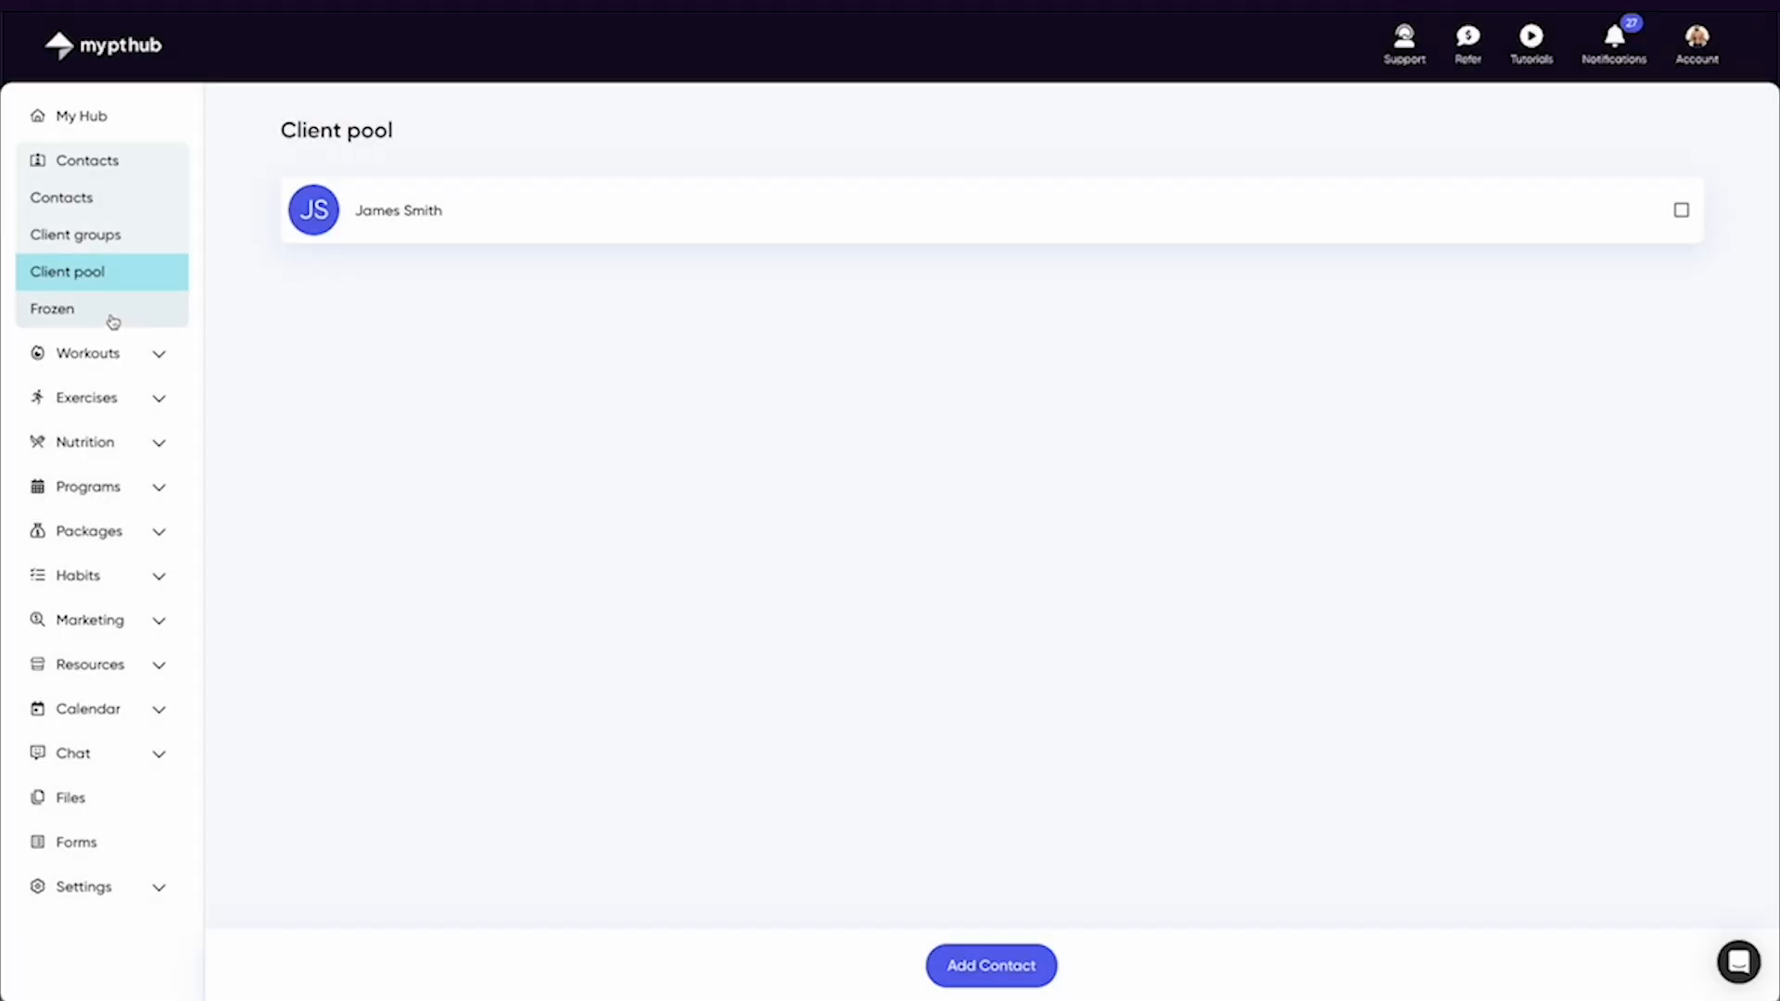
- View the one frozen contact, then switch to the Client groups overview
left_click(52, 309)
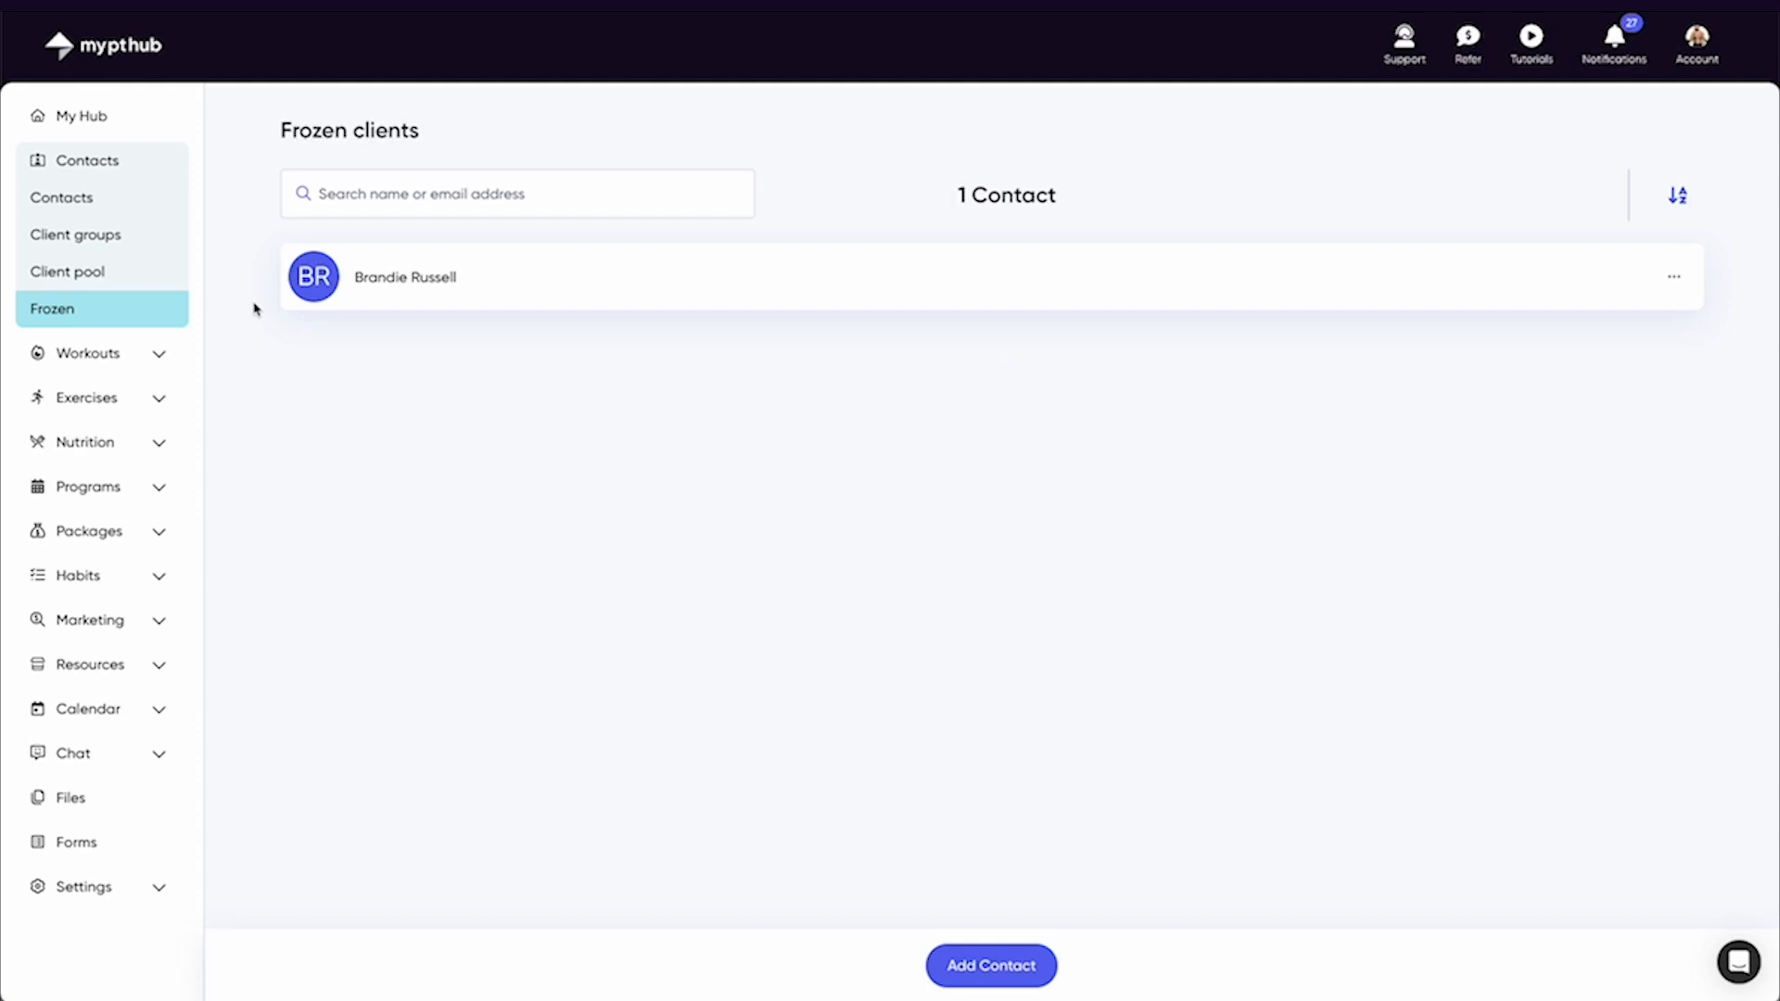
mouse_move(1676, 277)
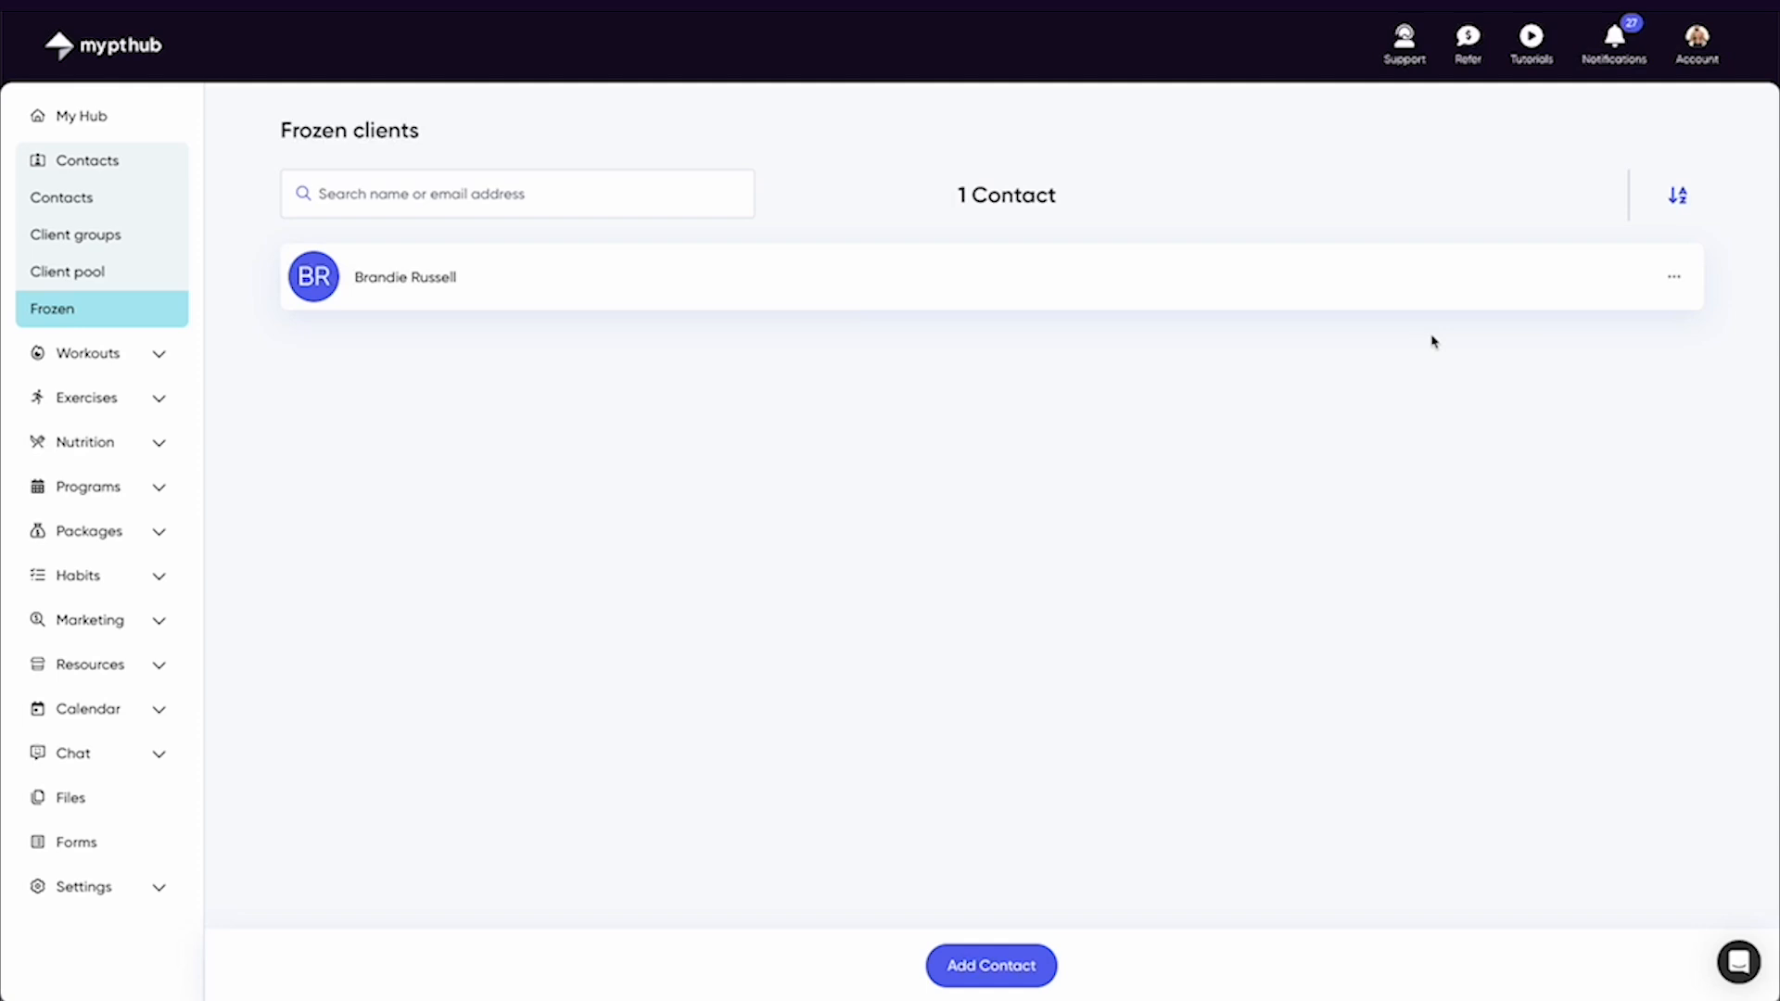
left_click(76, 234)
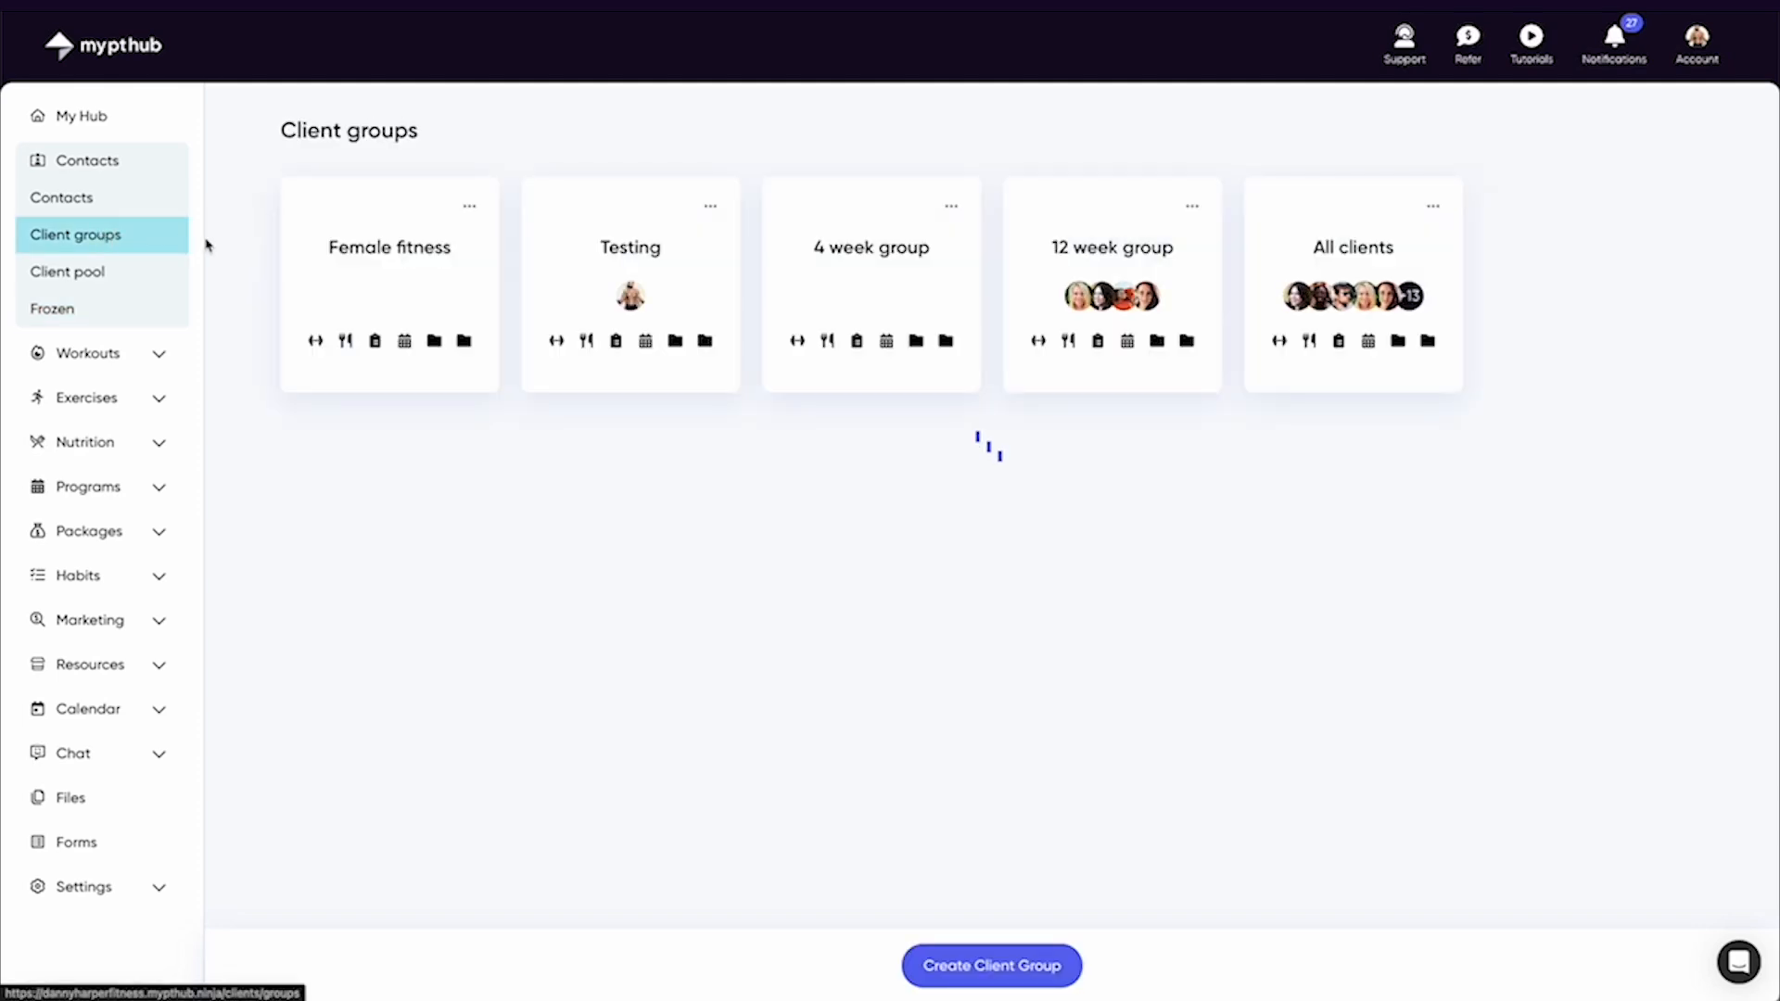